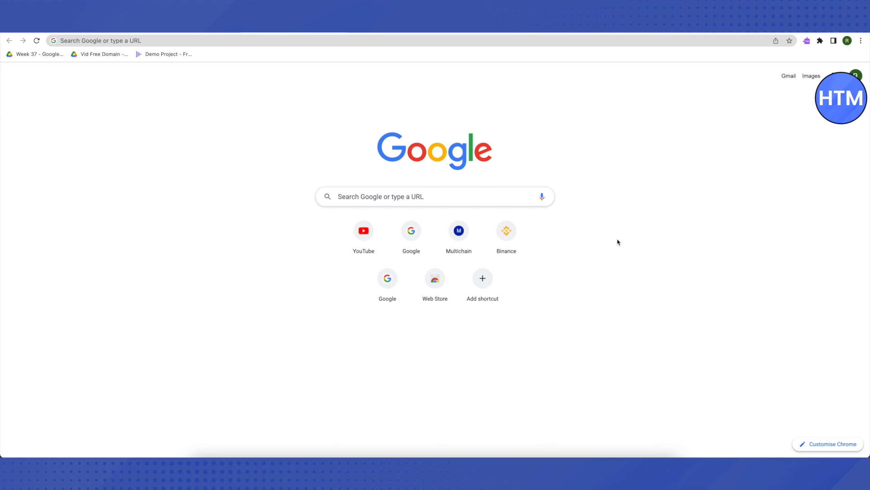
key(Ctrl+d)
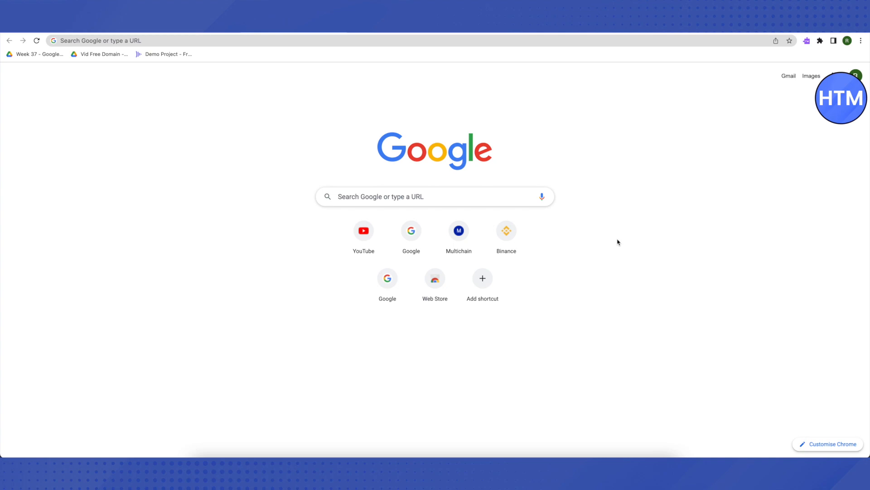
key(Ctrl+D)
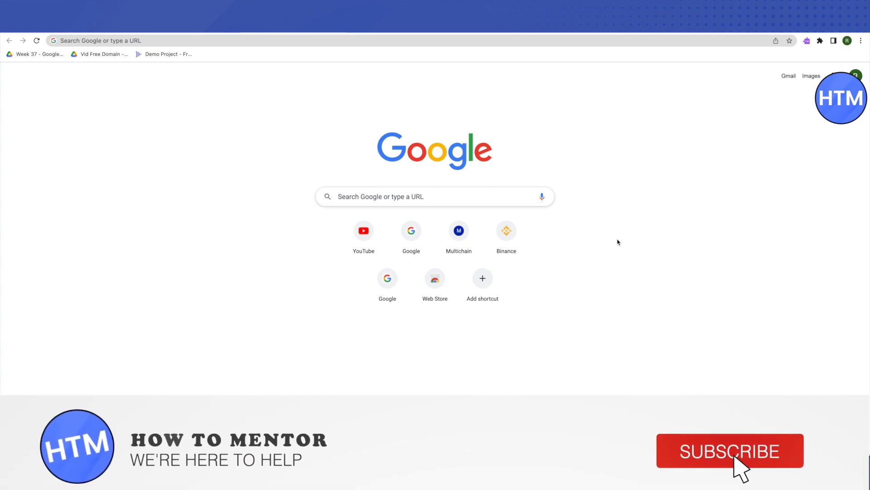
click(730, 450)
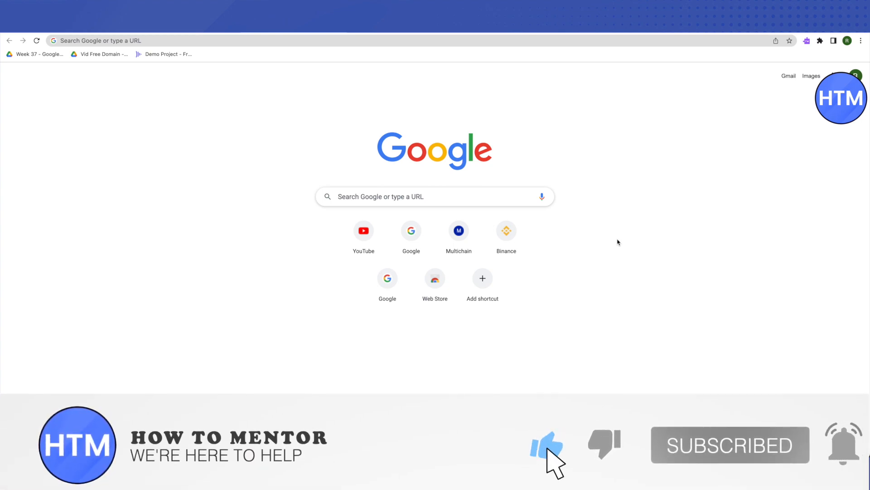